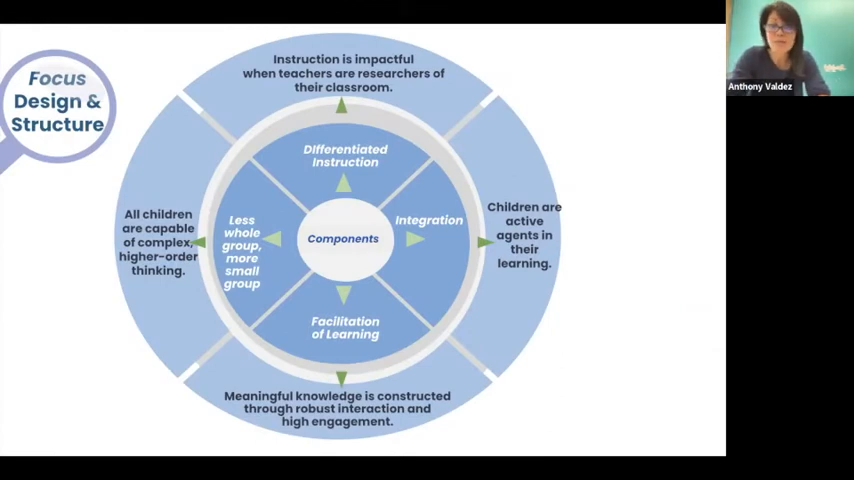
Advance the slideshow past the Focus components diagram to the Environment section title slide
{"action": "key", "text": "Right"}
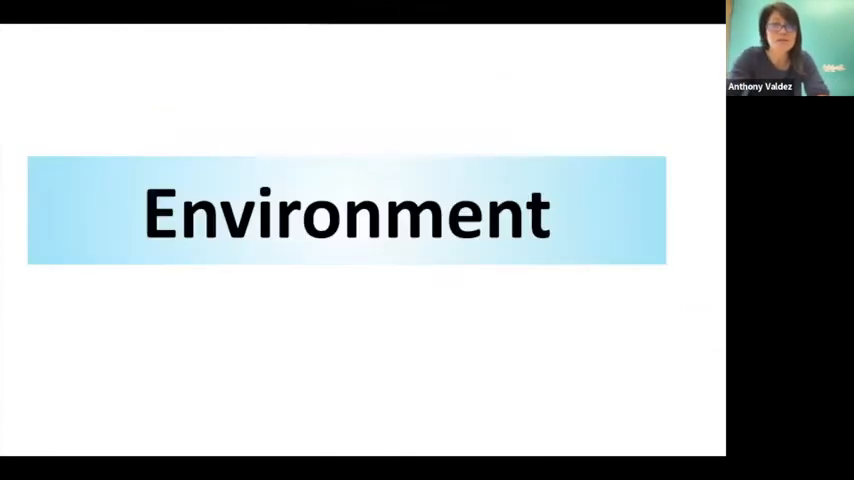